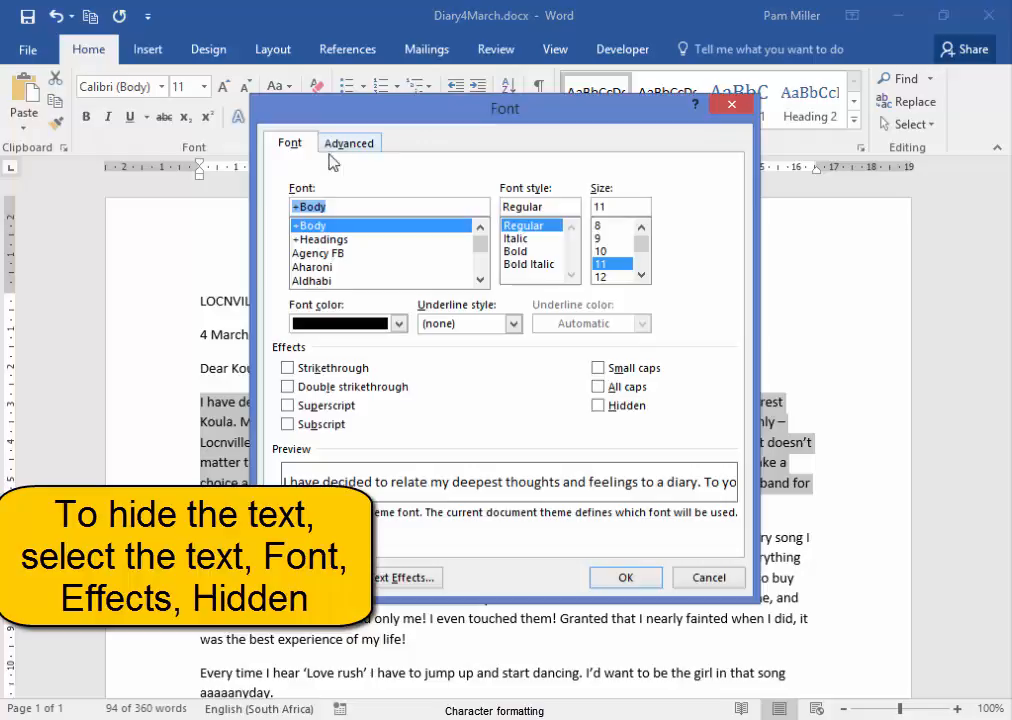
Apply the Hidden font effect to the diary's first body paragraph.
click(598, 405)
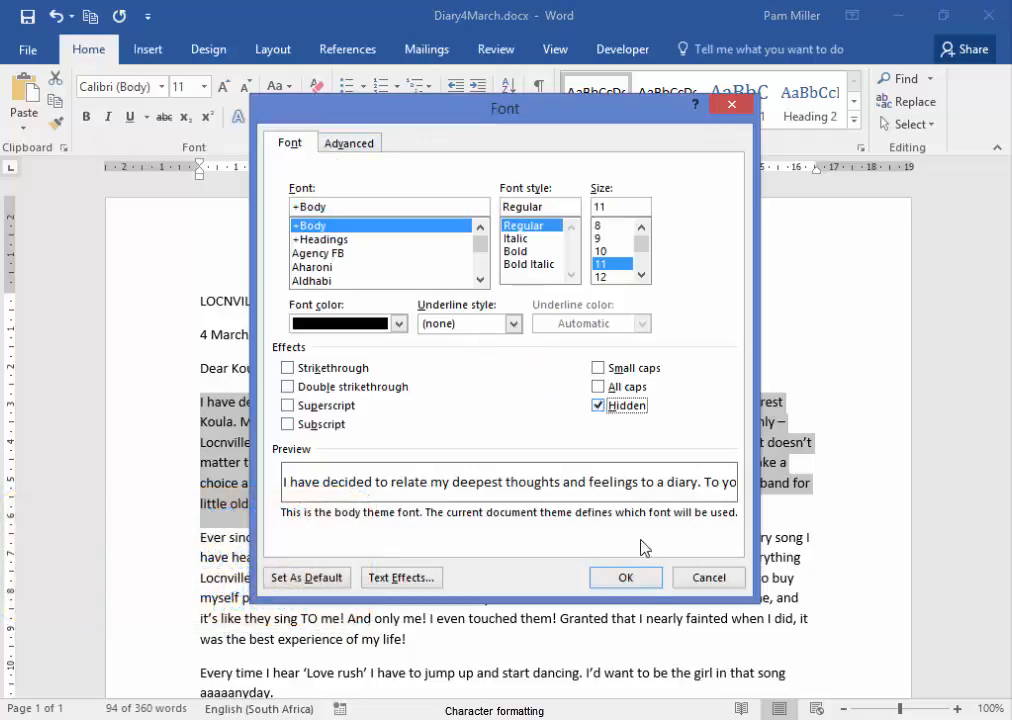
click(625, 577)
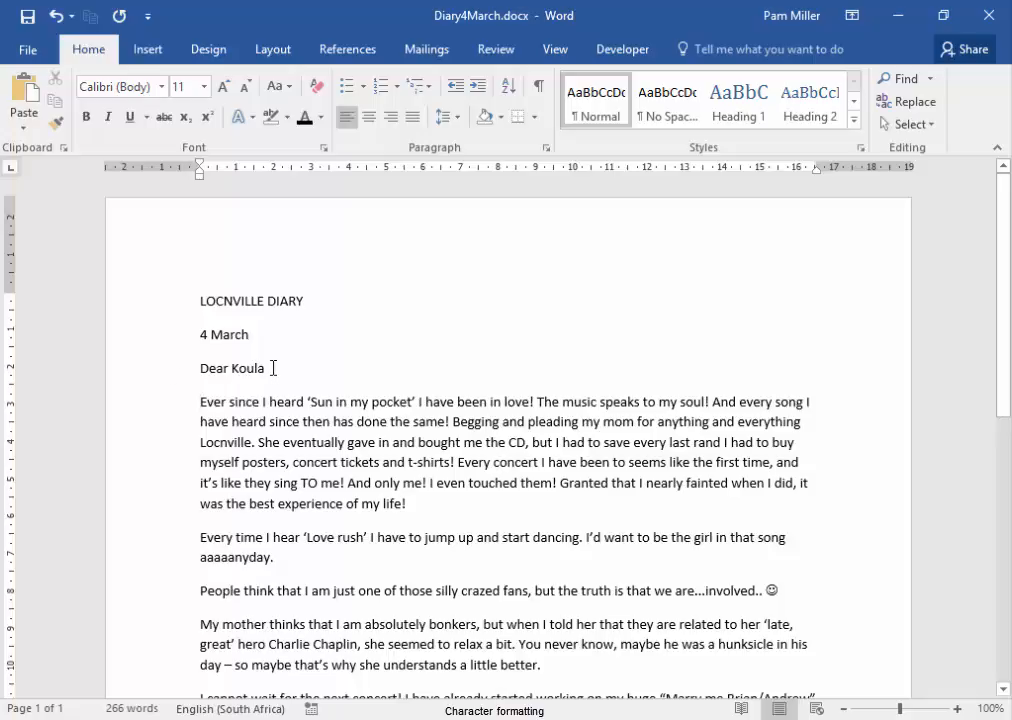
drag(395, 345, 293, 384)
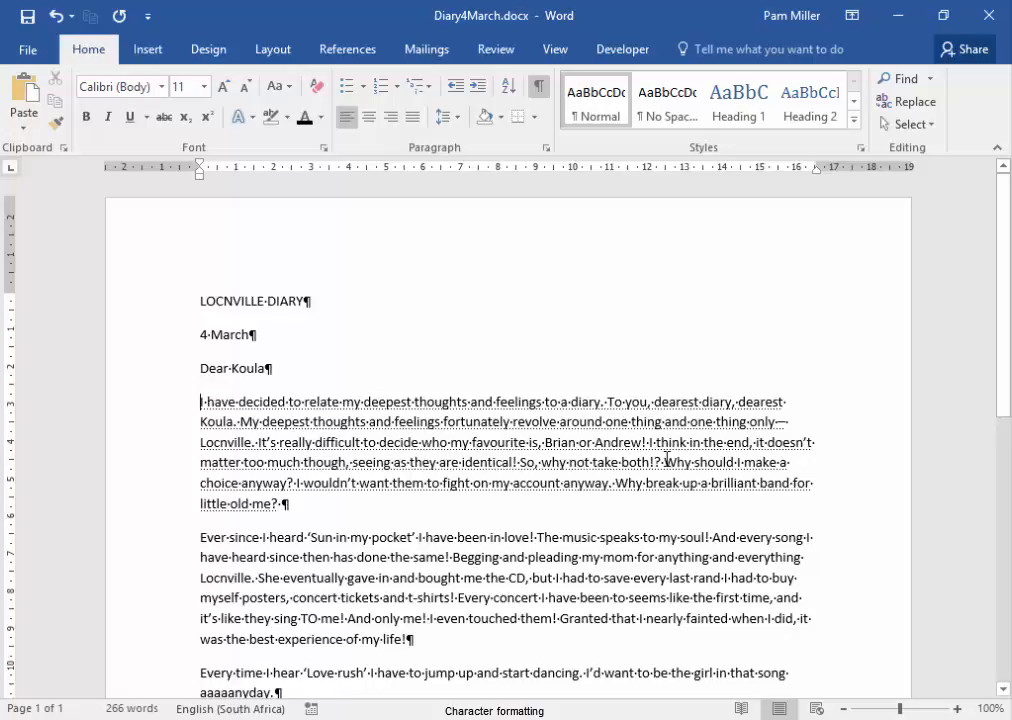
mouse_move(513, 451)
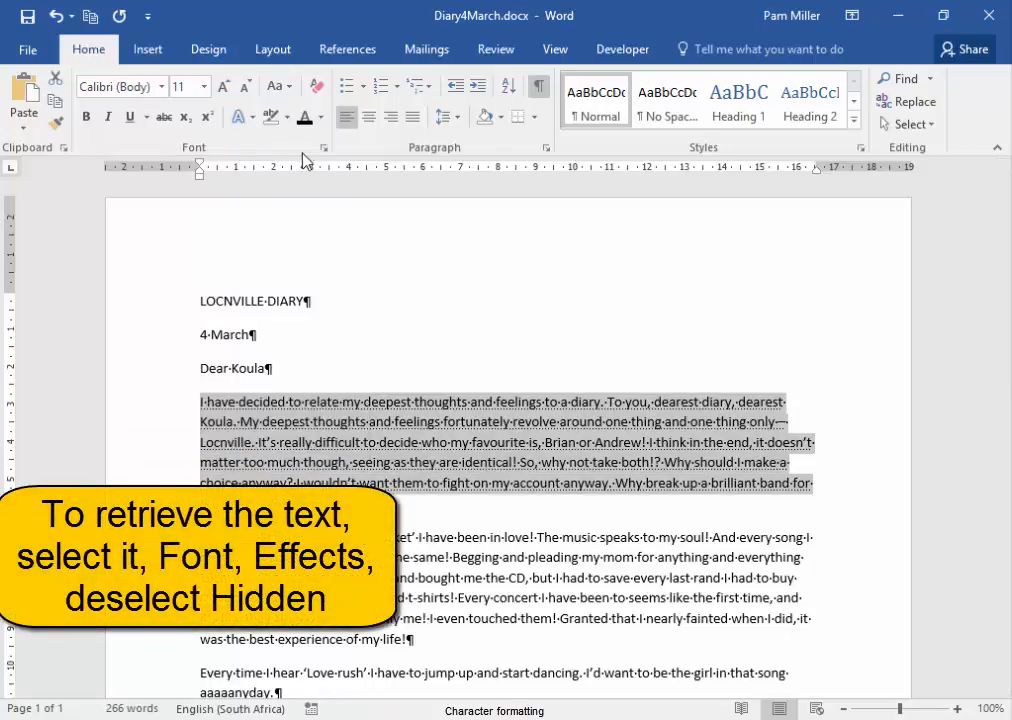
Remove the Hidden font effect from the first paragraph so it reappears.
click(323, 147)
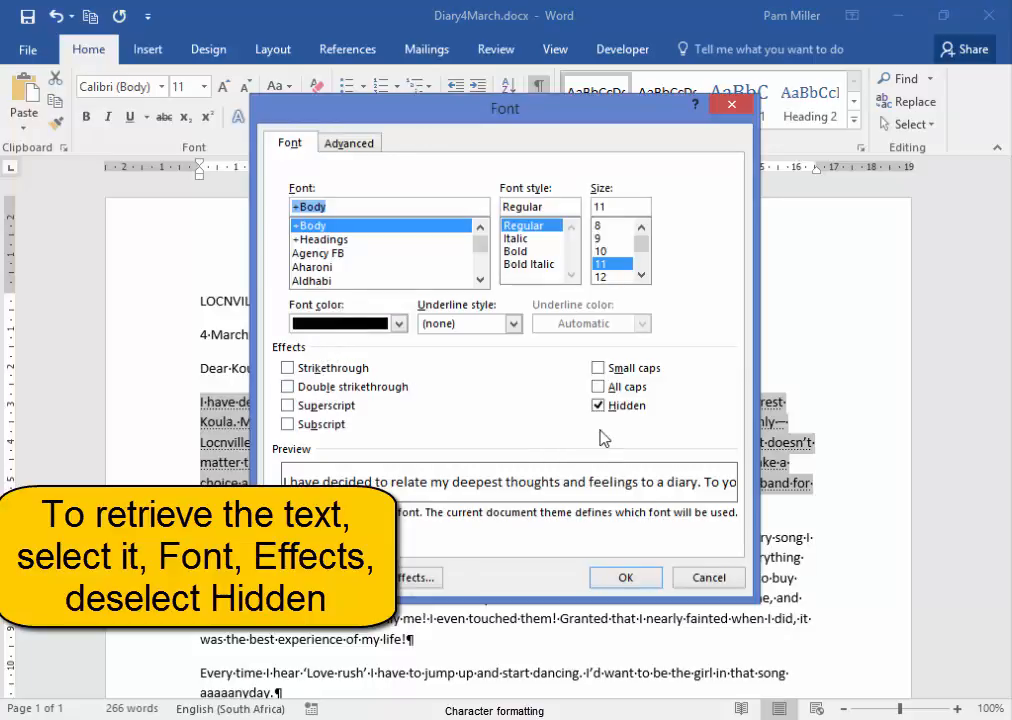
click(598, 405)
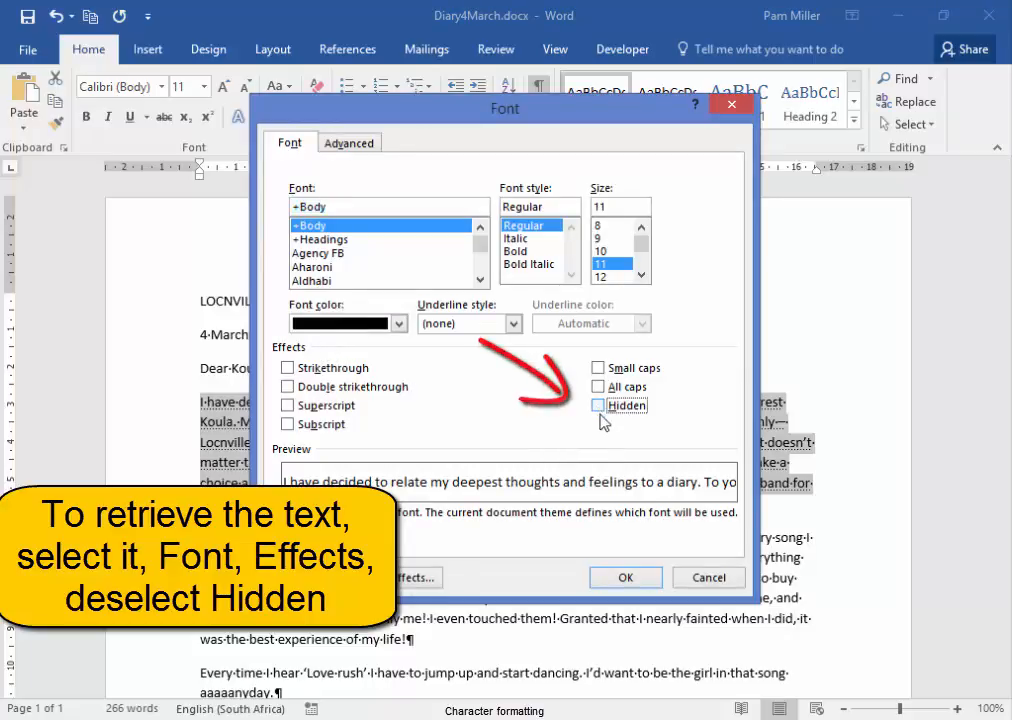
click(625, 577)
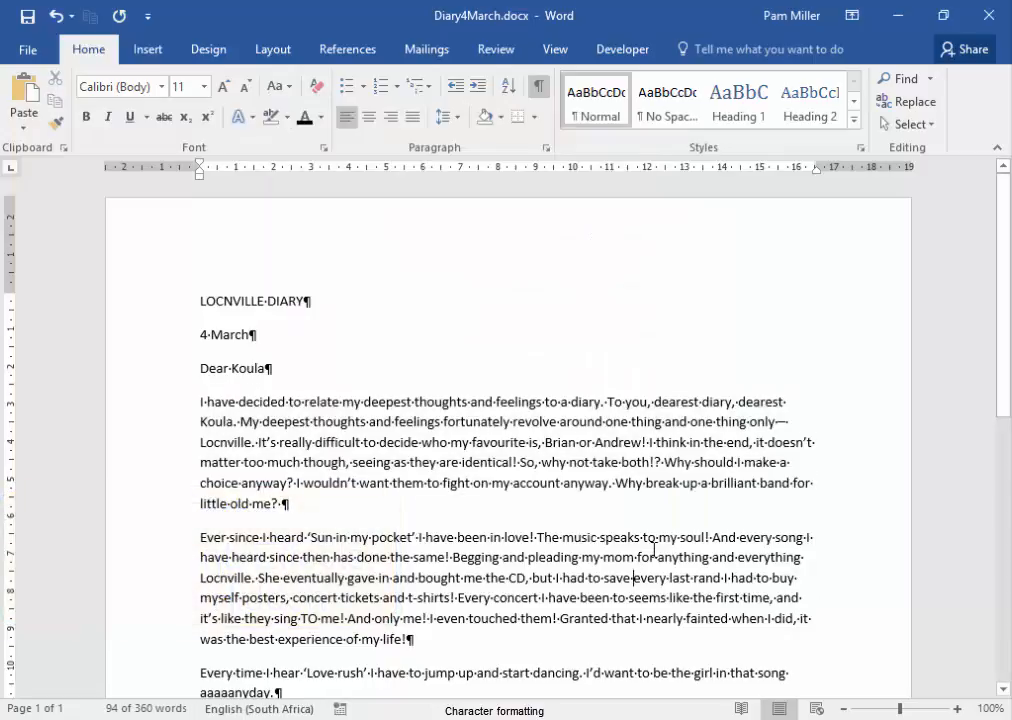